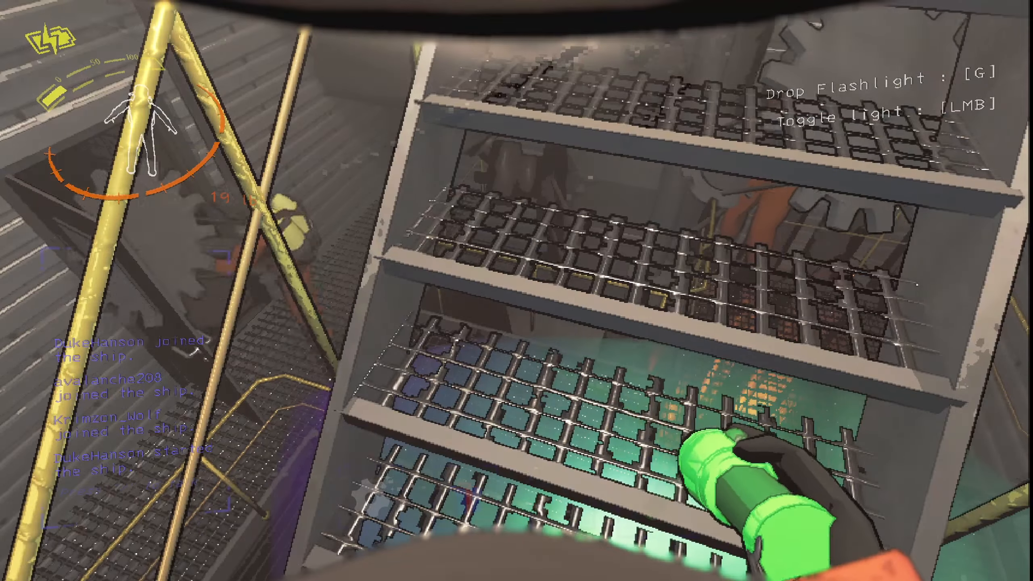
mouse_move(517, 291)
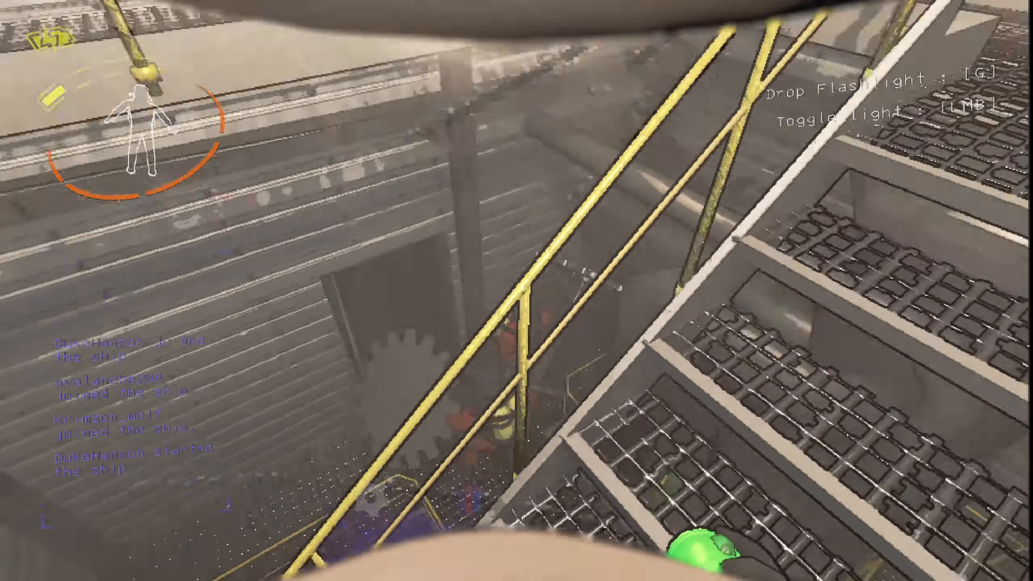
mouse_move(517, 291)
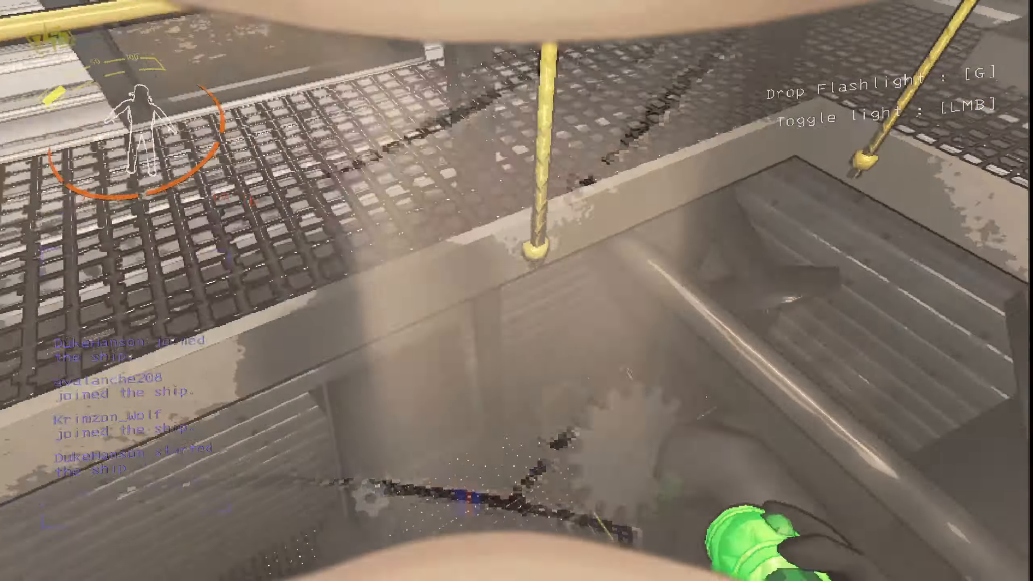